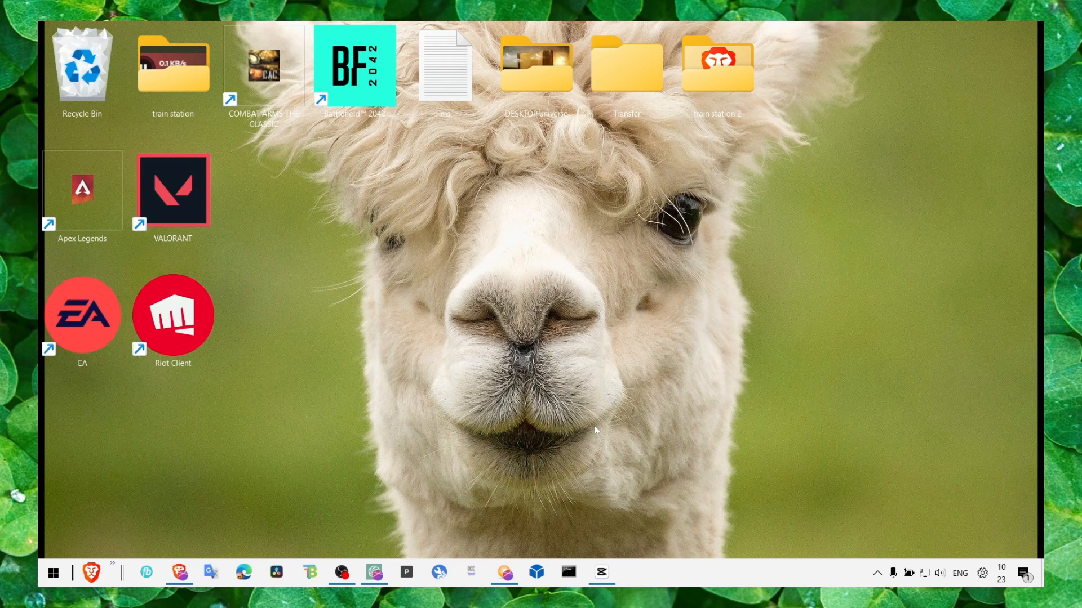
{"action": "mouse_move", "coordinate": [504, 408]}
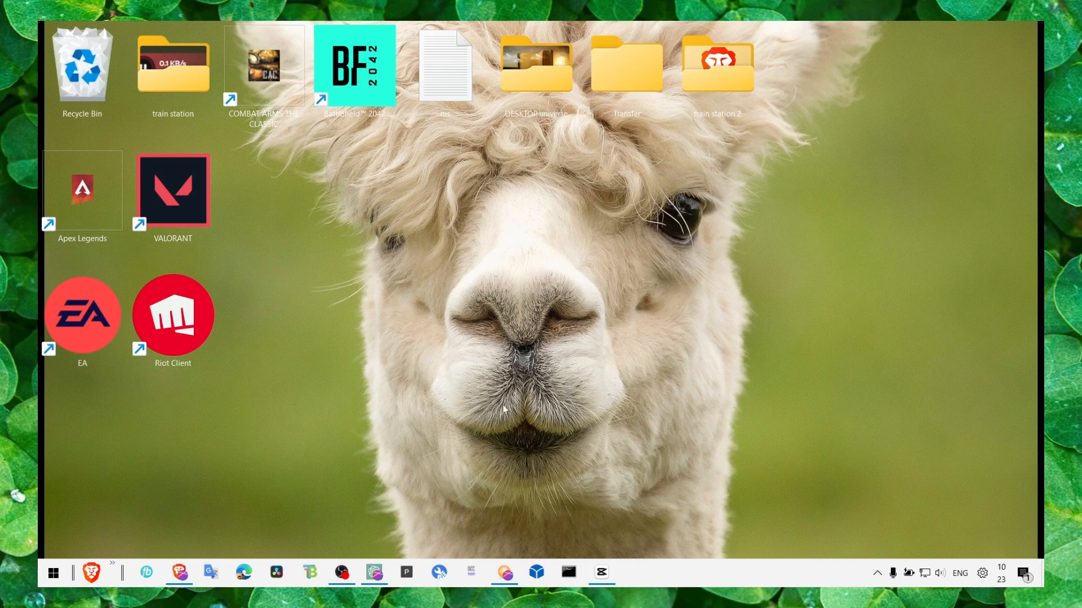
{"action": "mouse_move", "coordinate": [389, 454]}
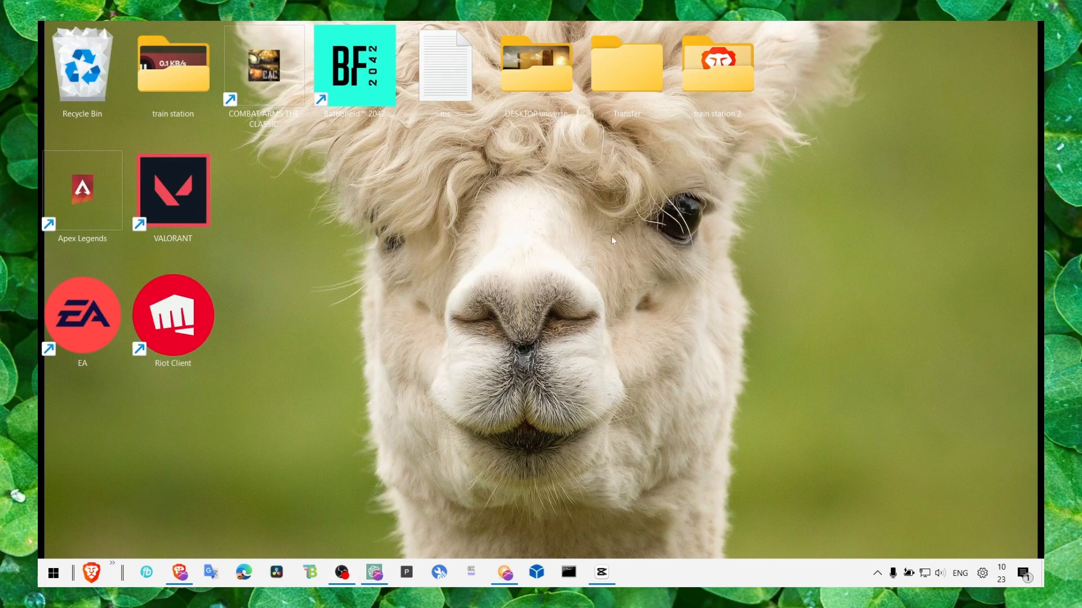
{"action": "mouse_move", "coordinate": [607, 251]}
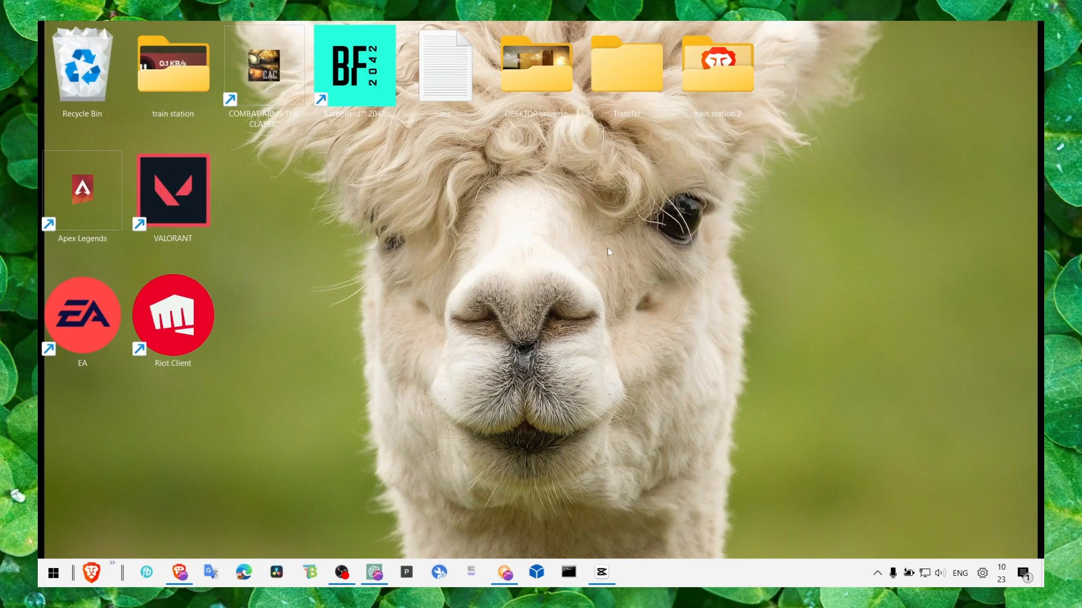
{"action": "mouse_move", "coordinate": [590, 500]}
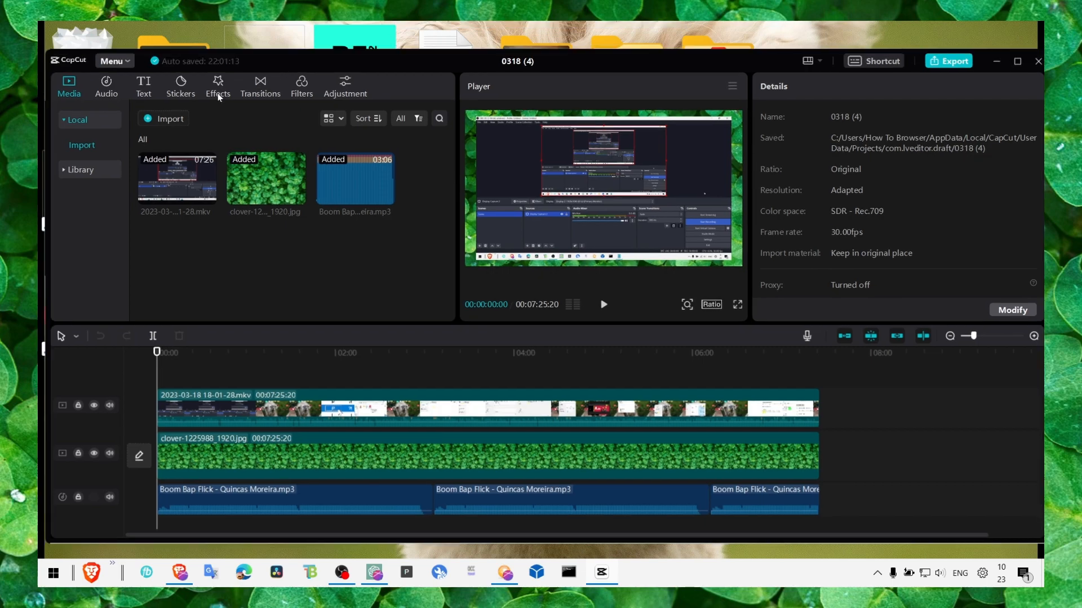
Show the Effects library's Comic category and scroll to the B&W Sketch effect.
{"action": "left_click", "coordinate": [218, 85]}
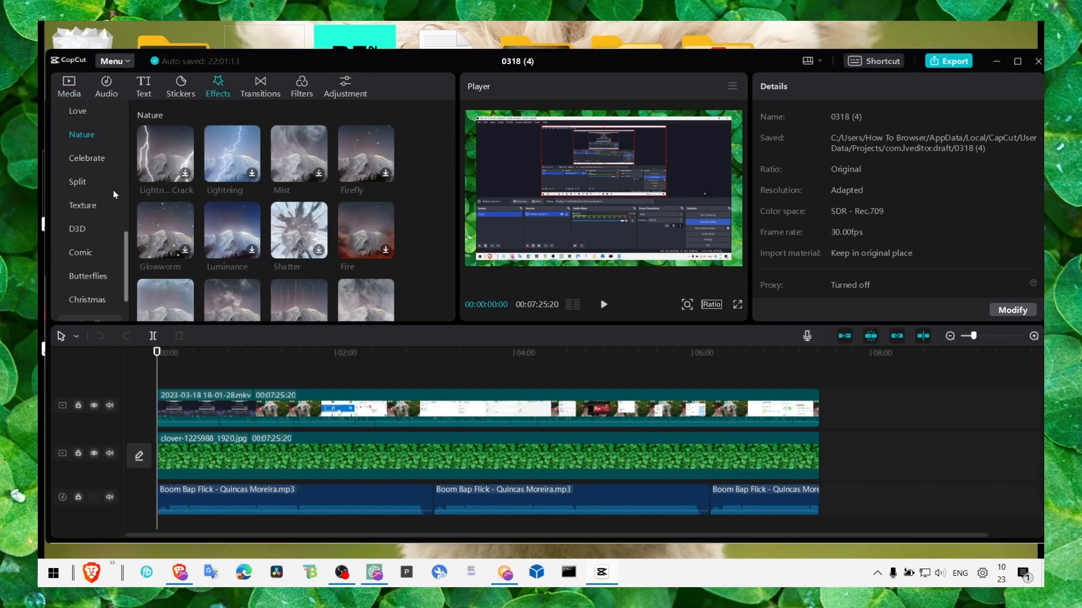
{"action": "left_click", "coordinate": [80, 252]}
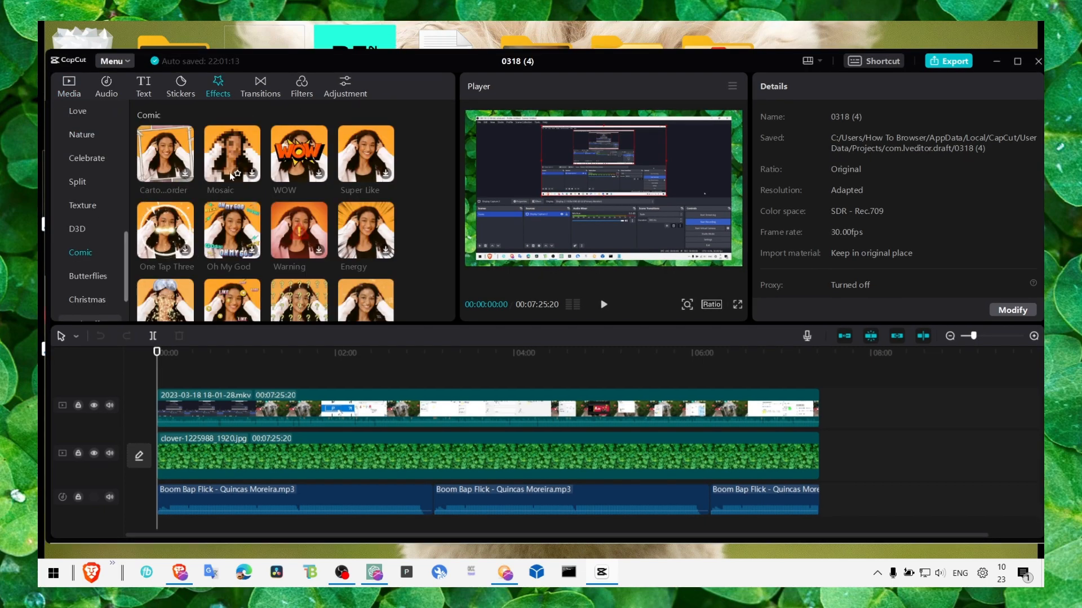
{"action": "scroll", "scroll_direction": "down", "scroll_amount": 3}
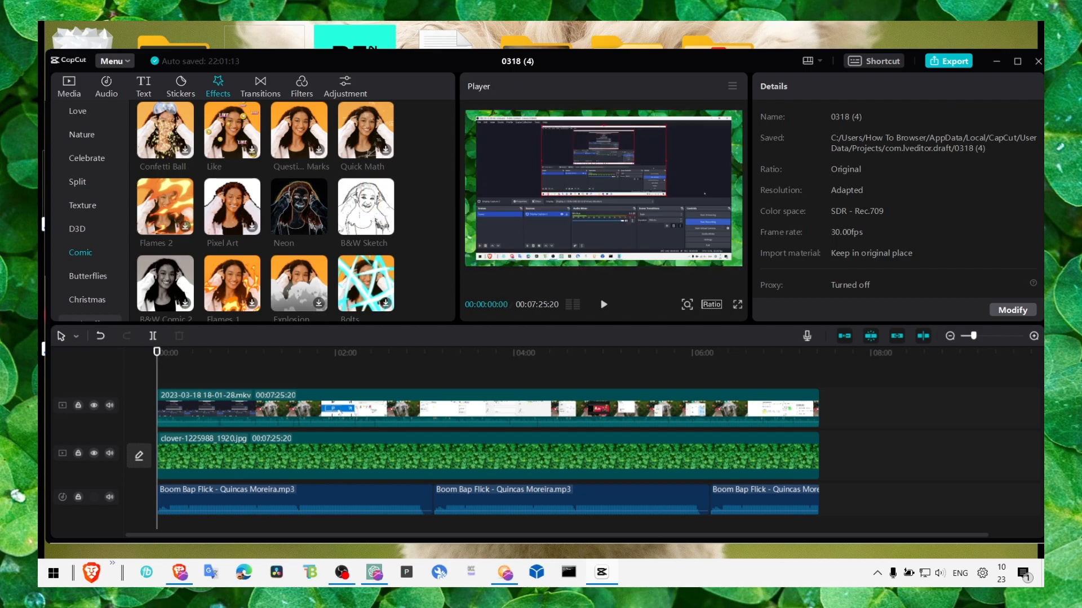
{"action": "scroll", "scroll_direction": "down", "scroll_amount": 3}
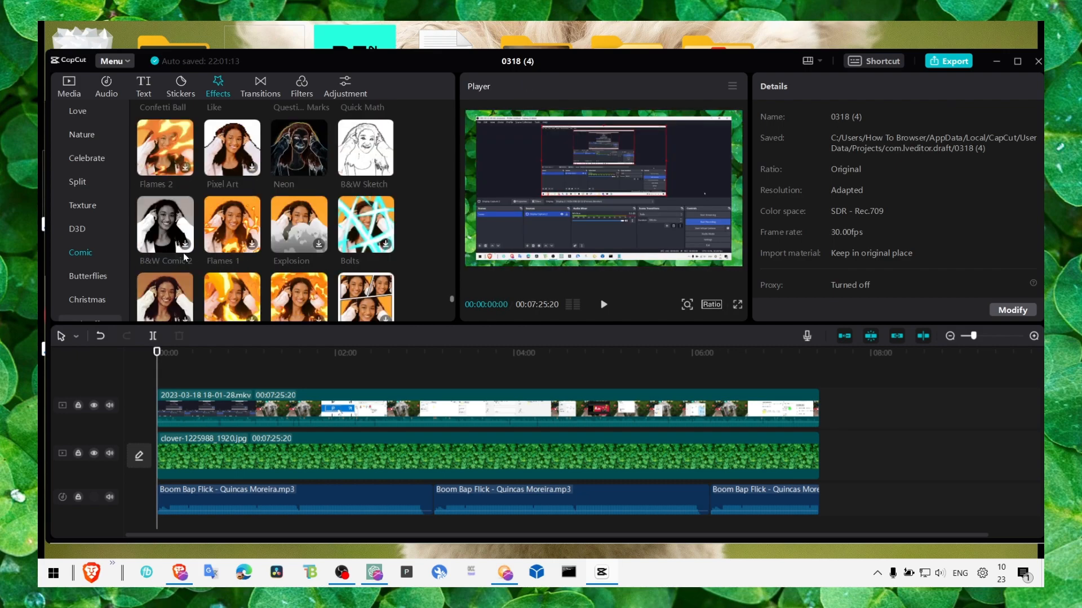